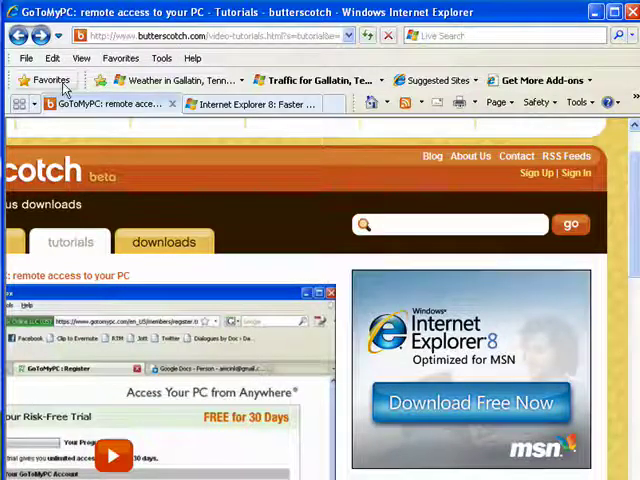
pyautogui.moveTo(337, 70)
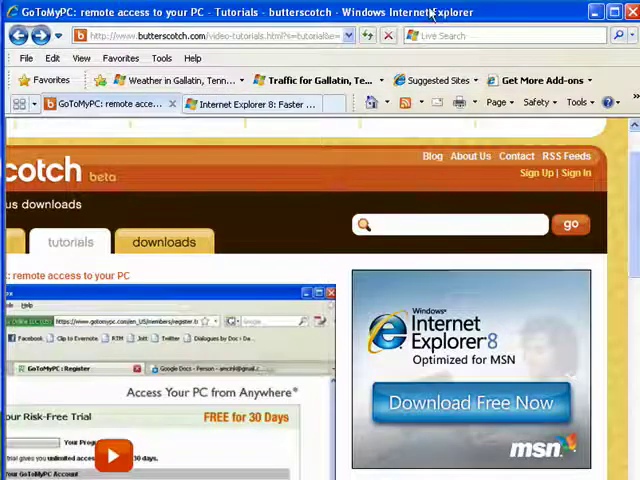
pyautogui.moveTo(345, 100)
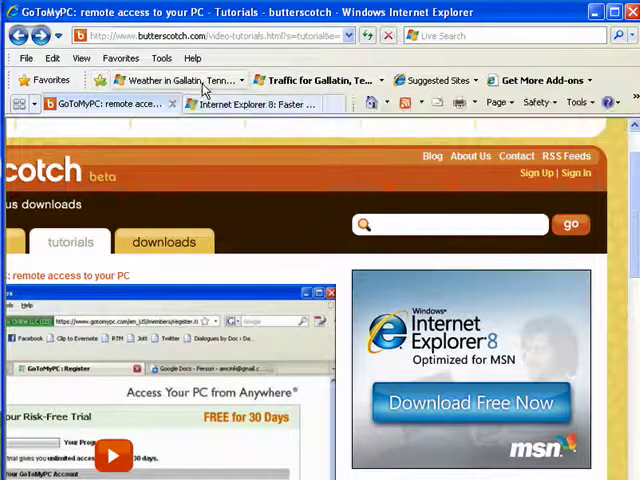
# Step: Open the Favorites Center on its Favorites tab listing Favorites Bar, MSN and other folders
pyautogui.click(30, 80)
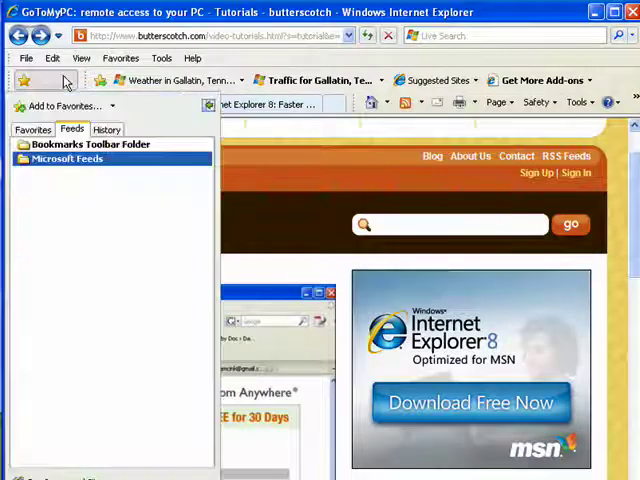
pyautogui.click(32, 129)
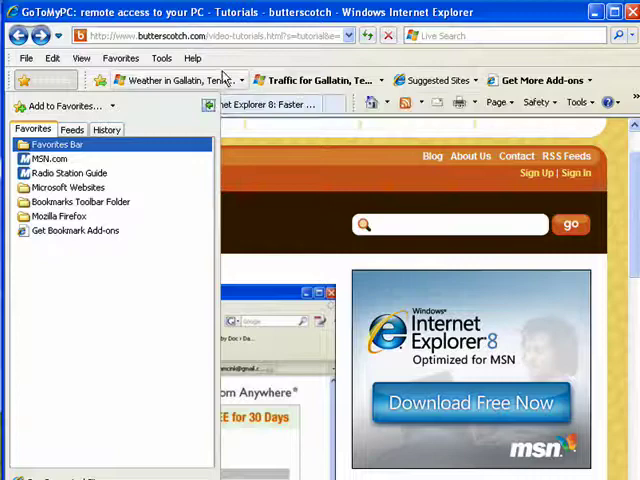
pyautogui.moveTo(175, 80)
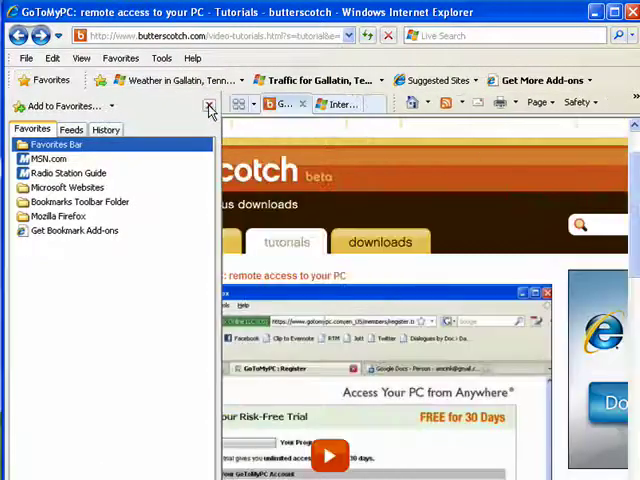
# Step: Close the docked Favorites Center panel
pyautogui.click(210, 107)
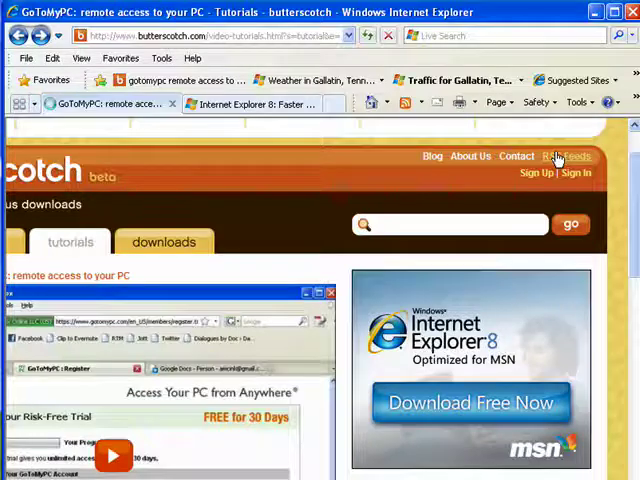
# Step: Subscribe to The A-List (iPod) RSS feed from the site's feed page
pyautogui.click(567, 156)
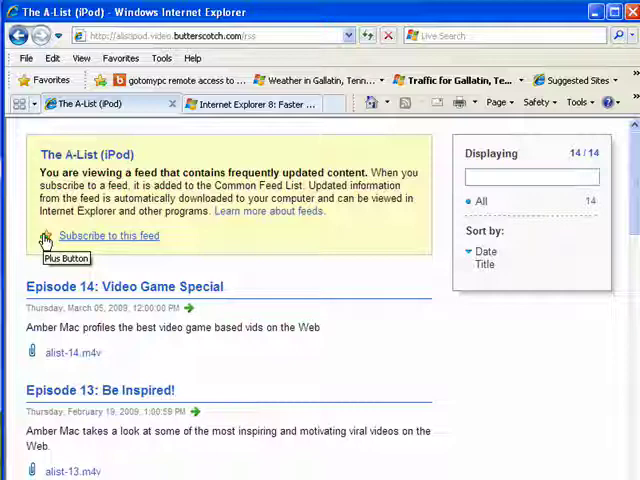
pyautogui.click(46, 235)
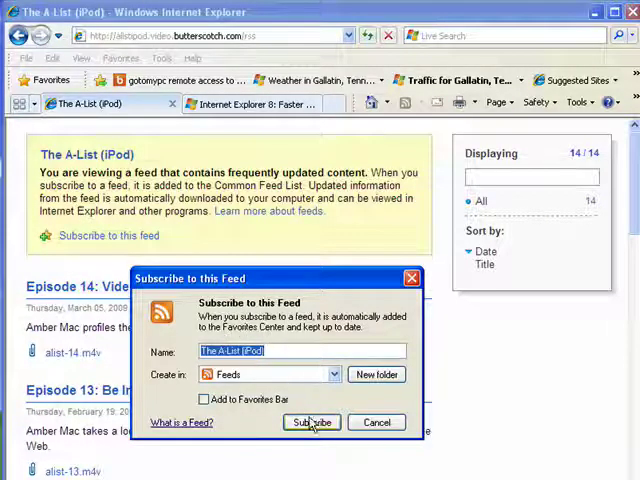
pyautogui.click(311, 421)
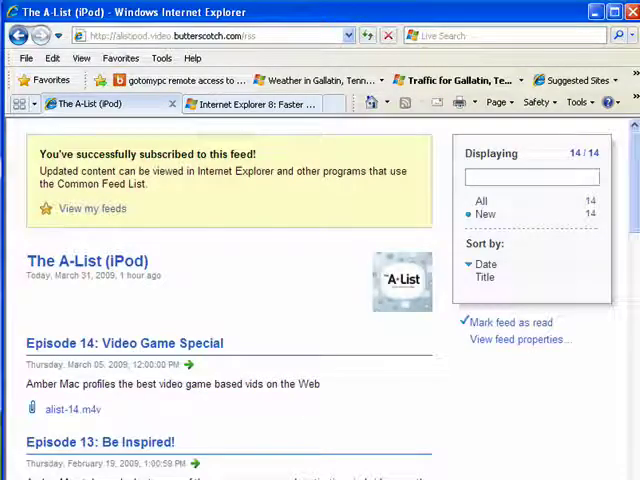
pyautogui.click(26, 79)
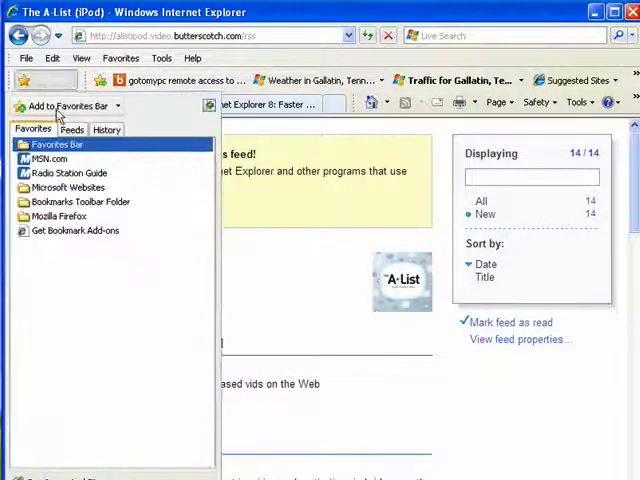
pyautogui.click(72, 130)
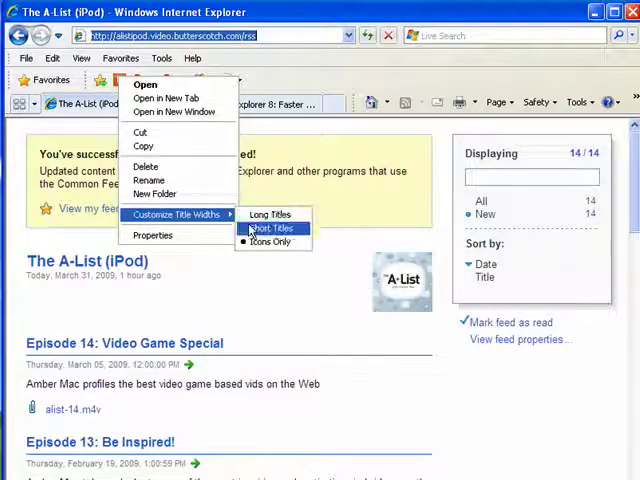
# Step: Set the favorites bar title widths to Short Titles
pyautogui.click(267, 228)
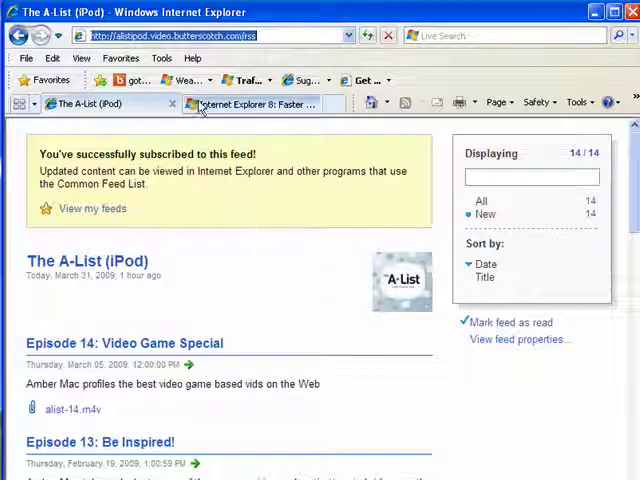
pyautogui.moveTo(180, 80)
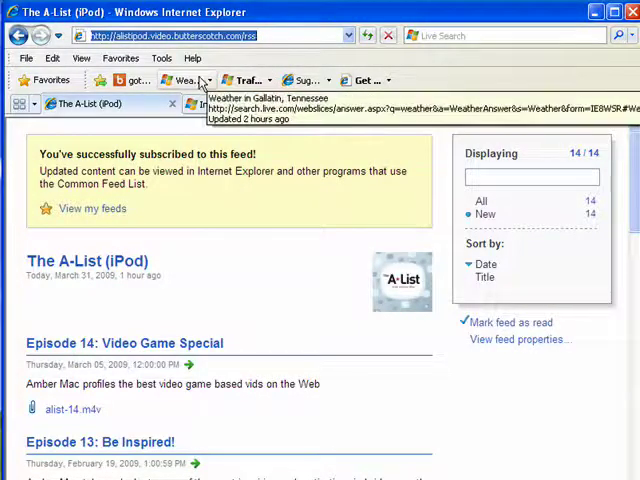